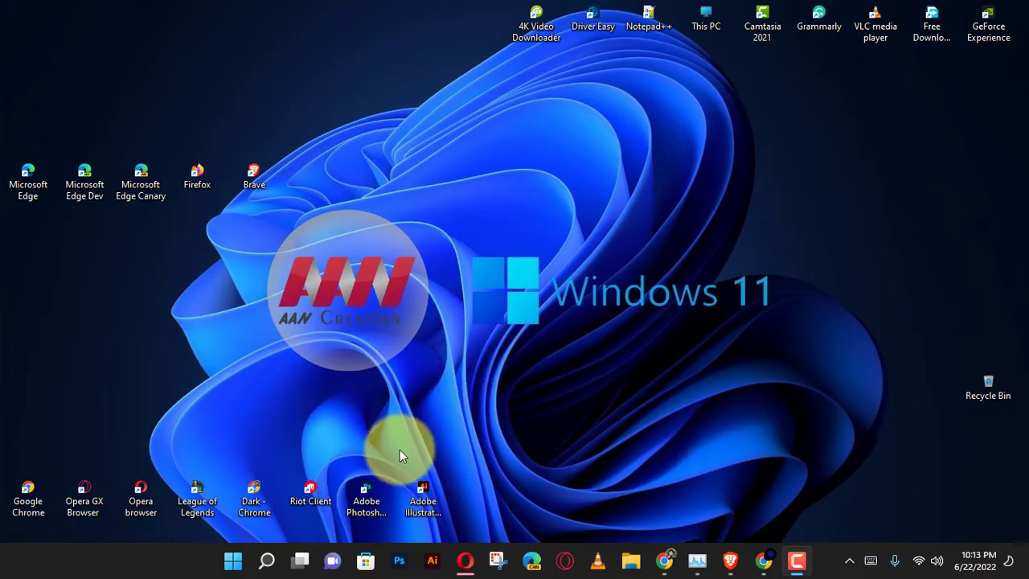
{"action": "mouse_move", "coordinate": [434, 410]}
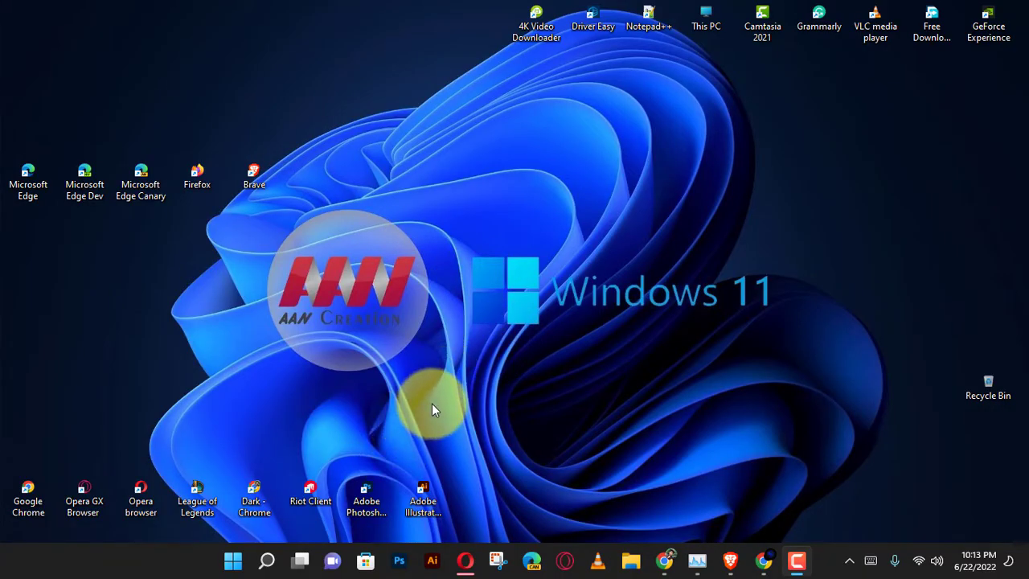
{"action": "mouse_move", "coordinate": [507, 341]}
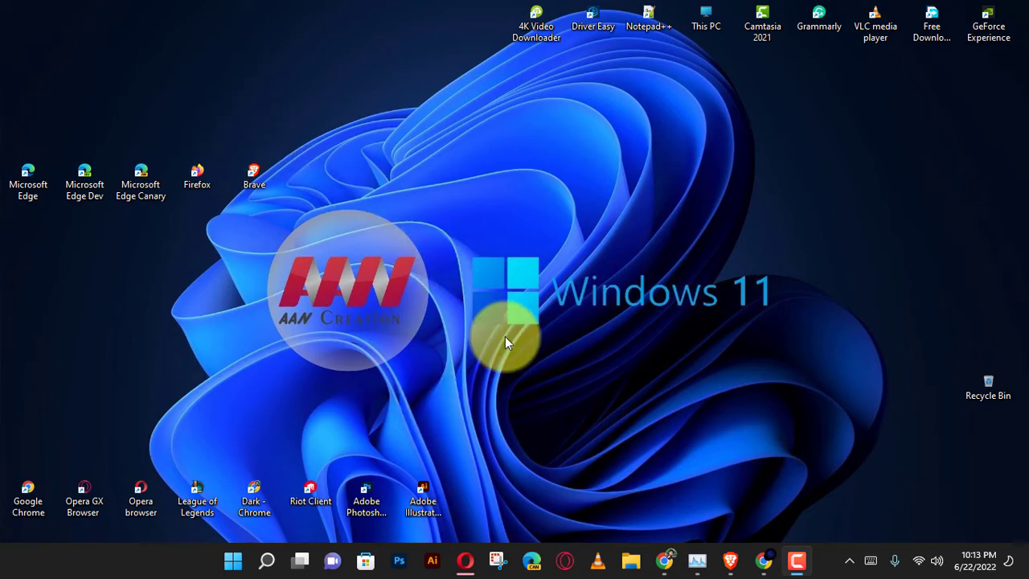
{"action": "mouse_move", "coordinate": [434, 410]}
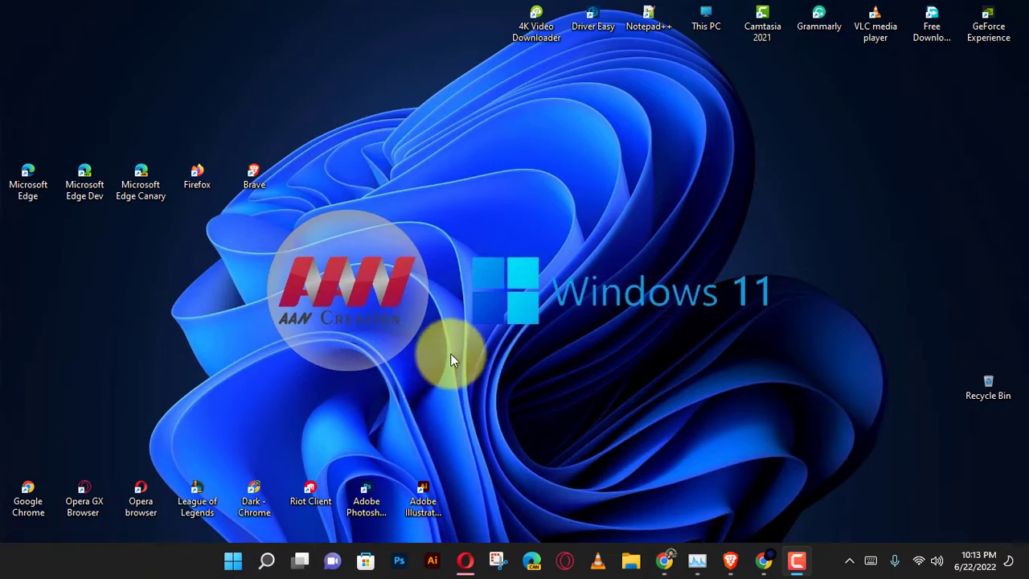
{"action": "mouse_move", "coordinate": [579, 296]}
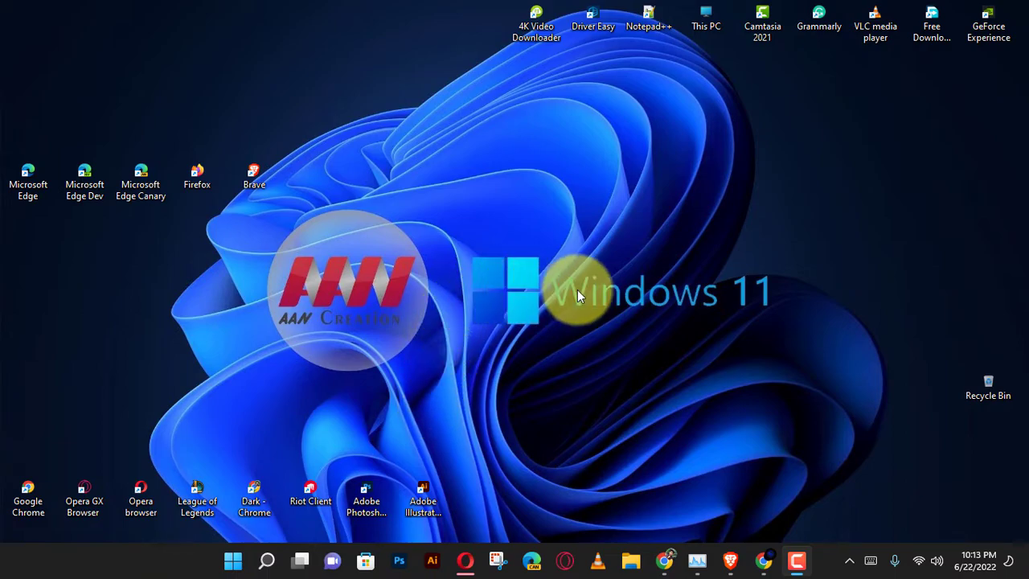
Search Windows for "power" so Windows PowerShell appears as the best match
{"action": "left_click", "coordinate": [267, 560]}
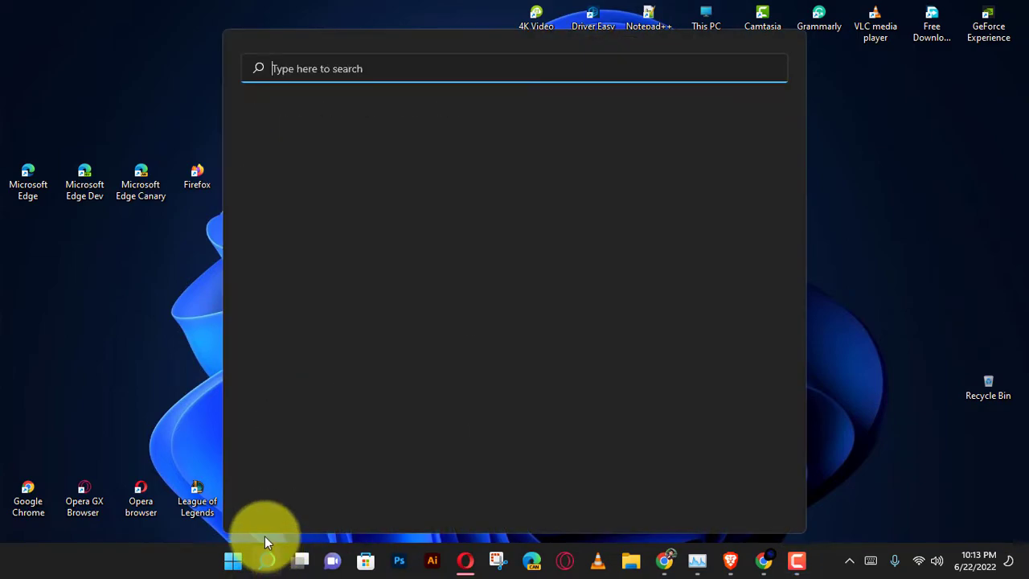
{"action": "type", "text": "power"}
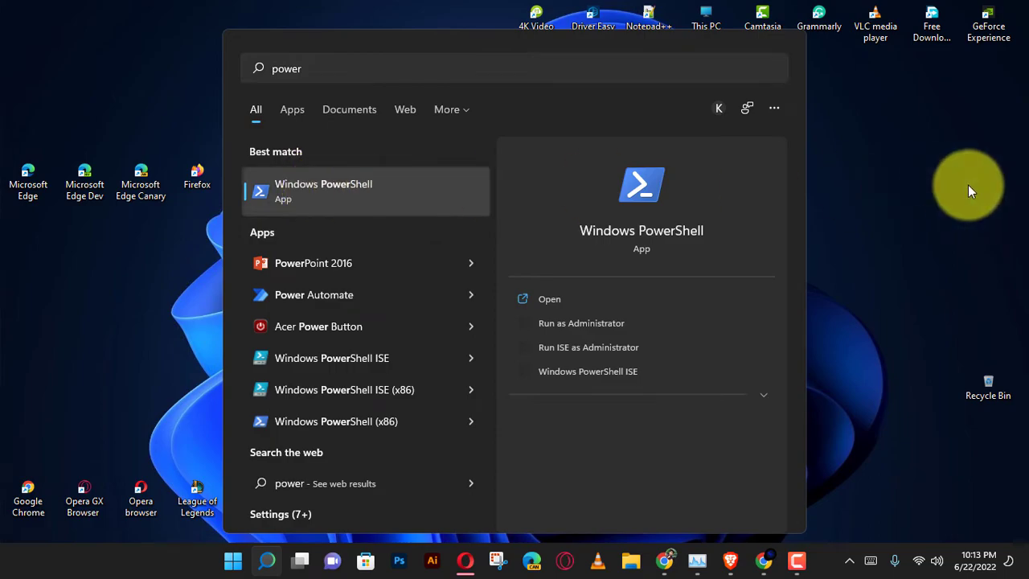
Launch Windows PowerShell from the search results to get a ready command prompt
{"action": "left_click", "coordinate": [550, 298]}
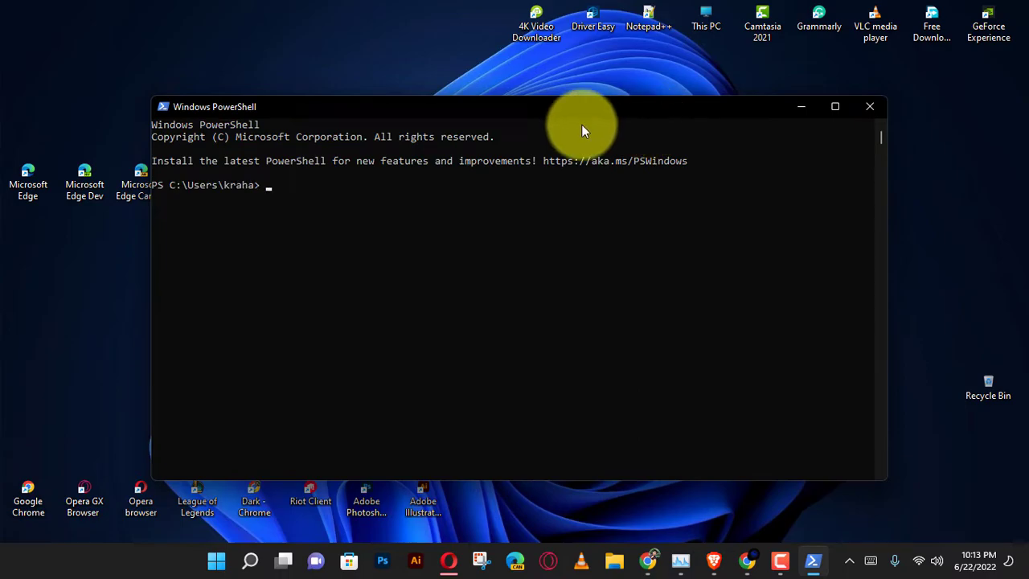
{"action": "mouse_move", "coordinate": [373, 174]}
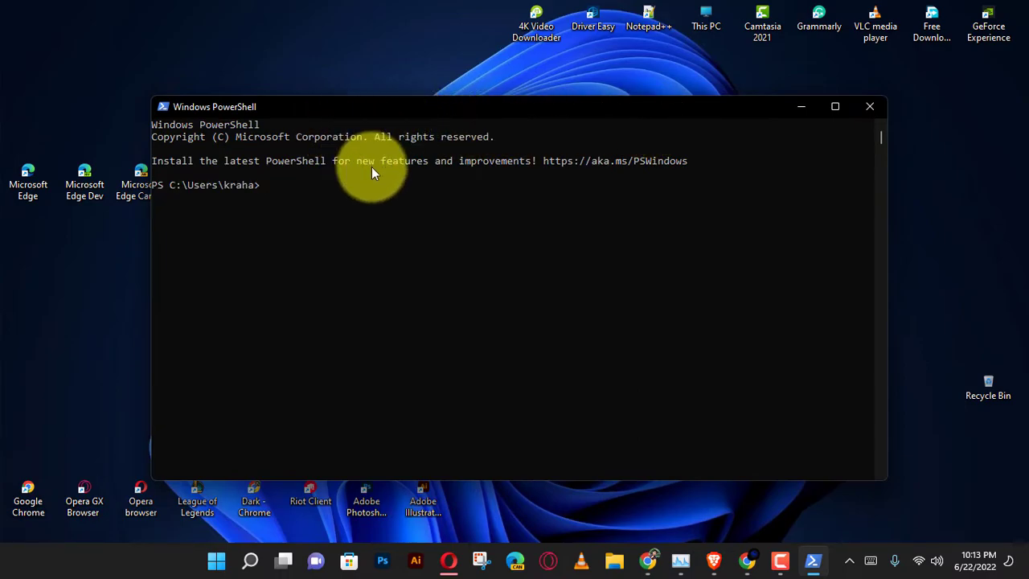
Run $PSVersionTable and highlight the PSVersion 5.1 value in the output
{"action": "type", "text": "$PSversionTable"}
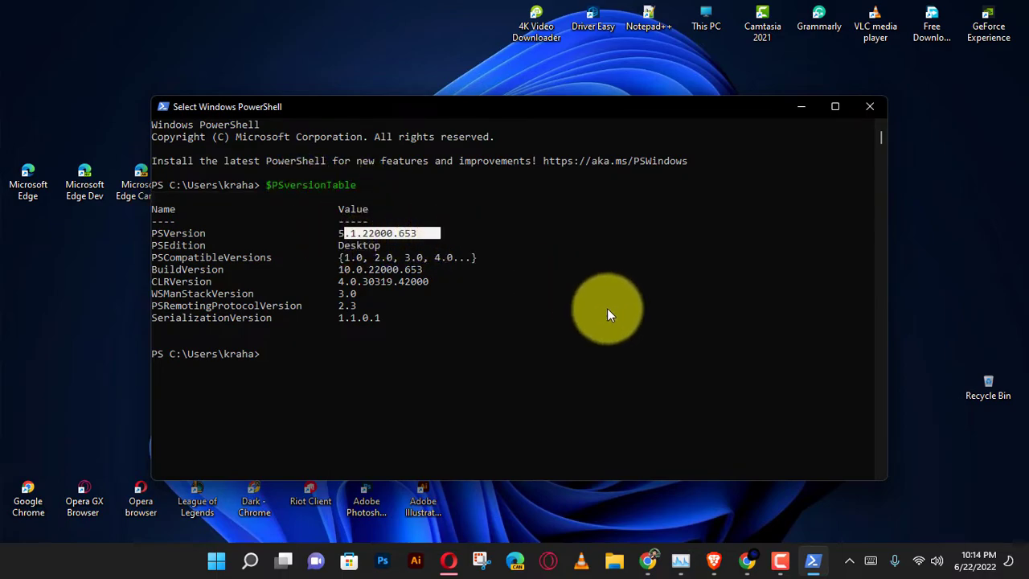
{"action": "left_click", "coordinate": [868, 106]}
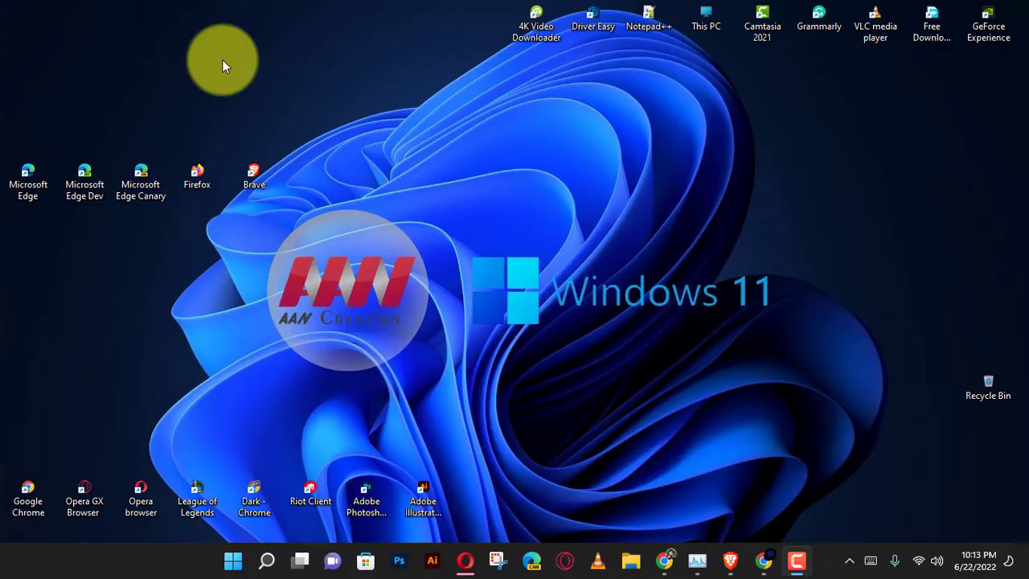